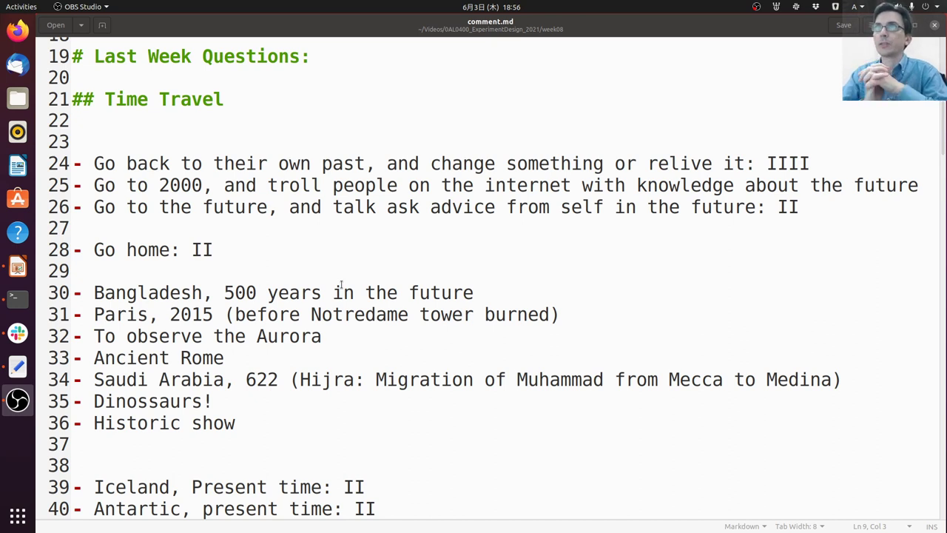
mouse_move(389, 65)
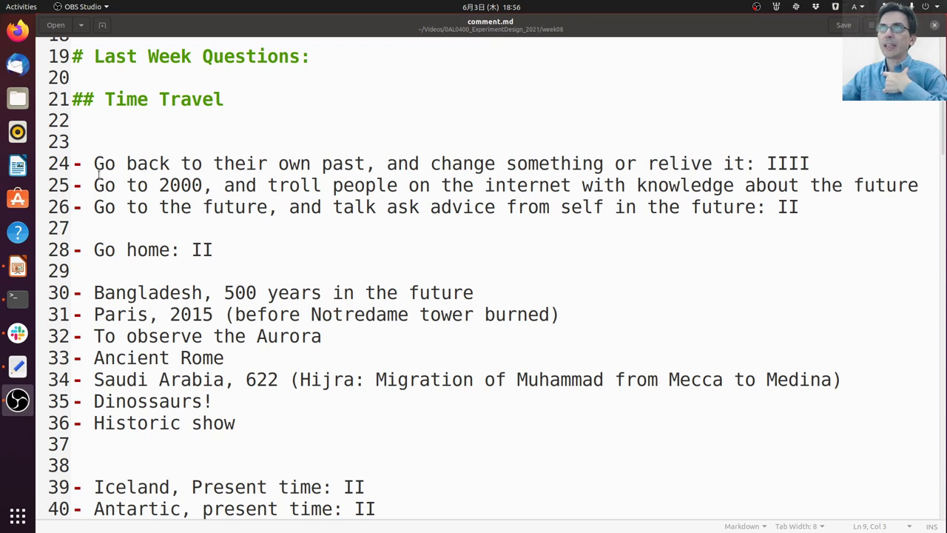
Step: Highlight the Go home, Bangladesh, 500-years-in-the-future and Historic show answers
left_click(397, 164)
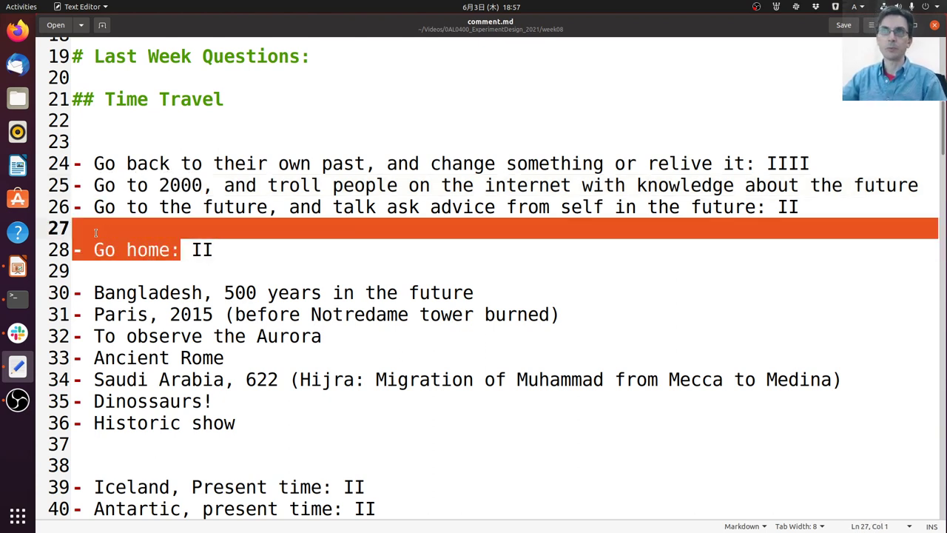
double_click(136, 249)
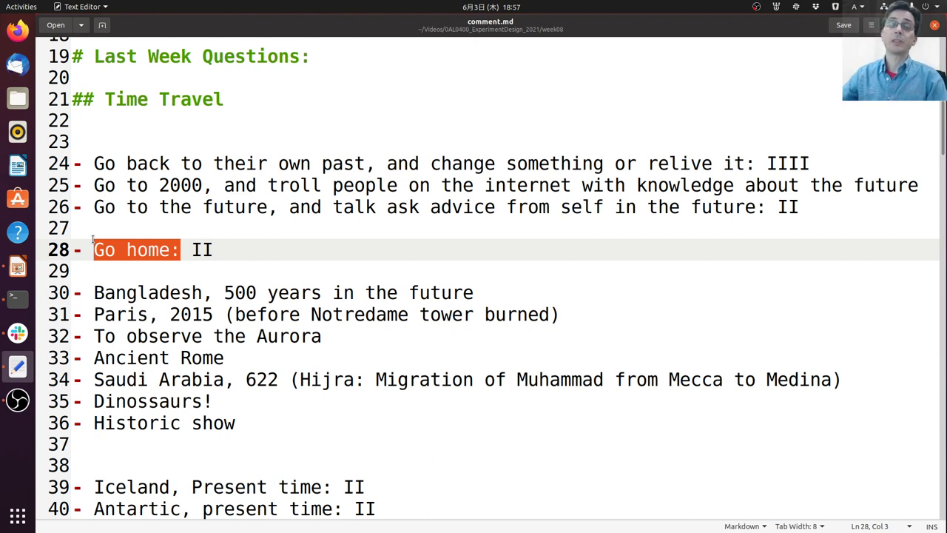
mouse_move(304, 231)
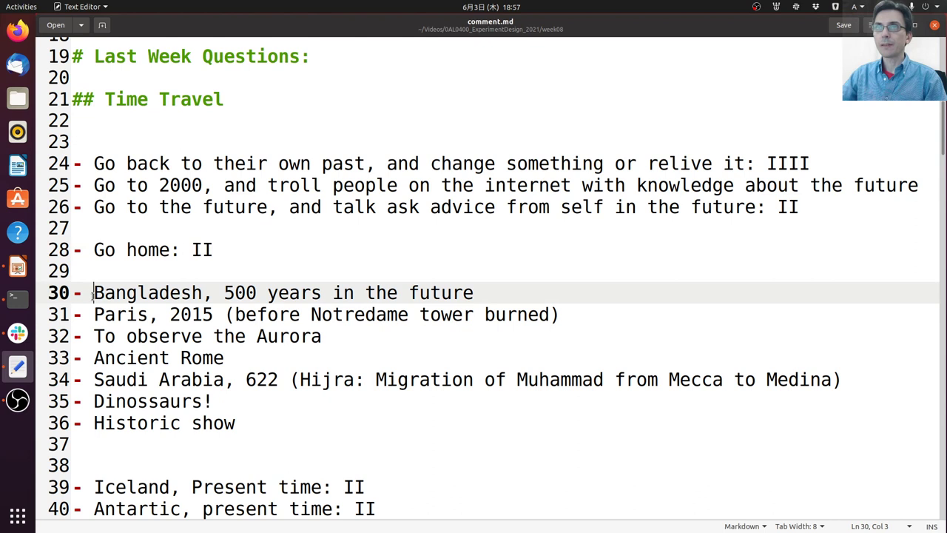
left_click_drag(94, 292, 440, 292)
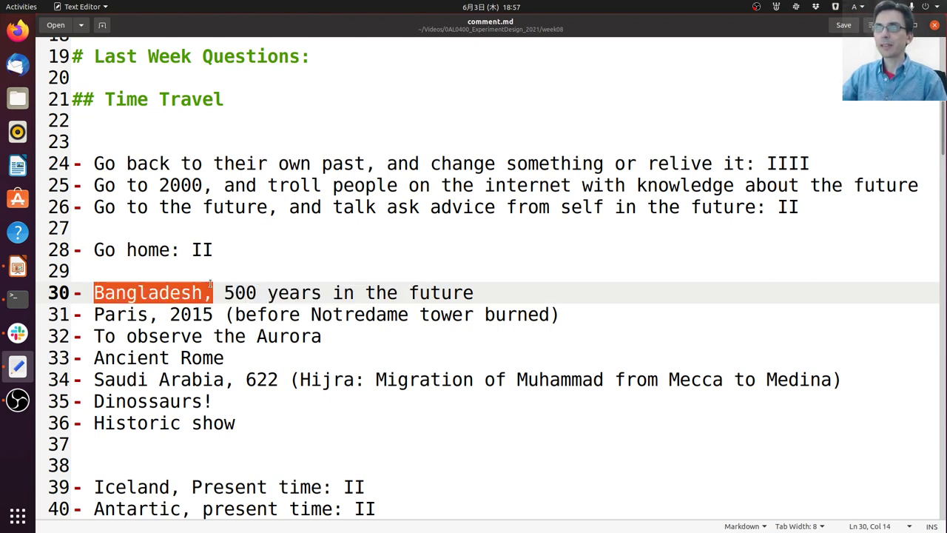
left_click_drag(224, 292, 405, 293)
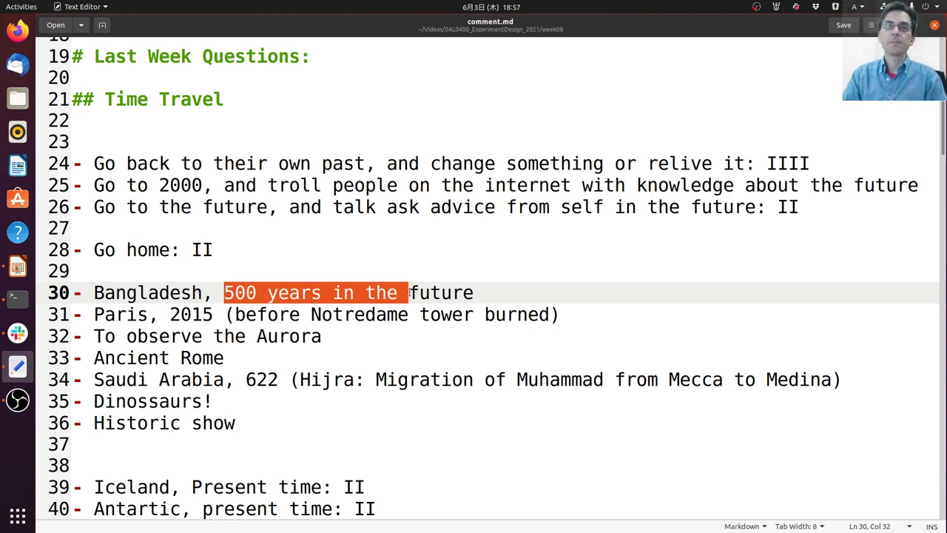
mouse_move(116, 336)
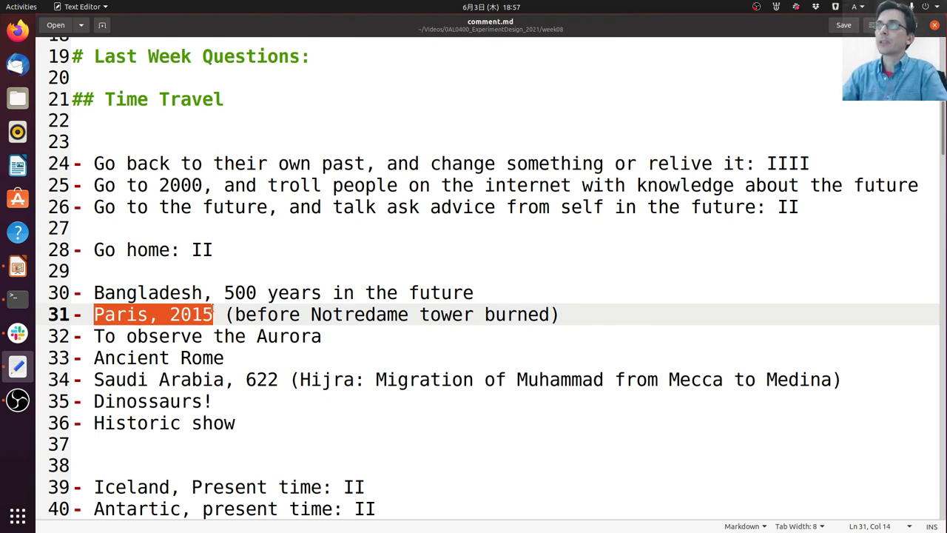
scroll("down", 3)
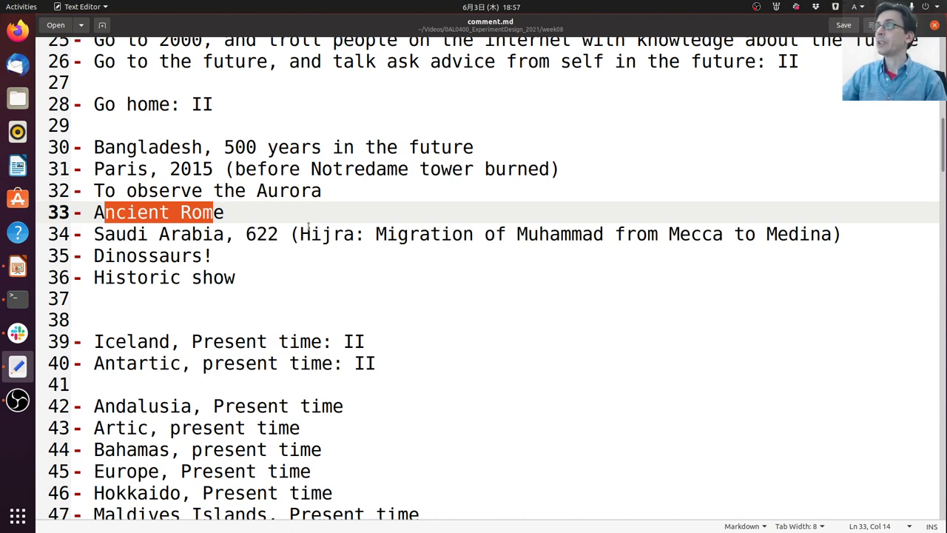
scroll("down", 3)
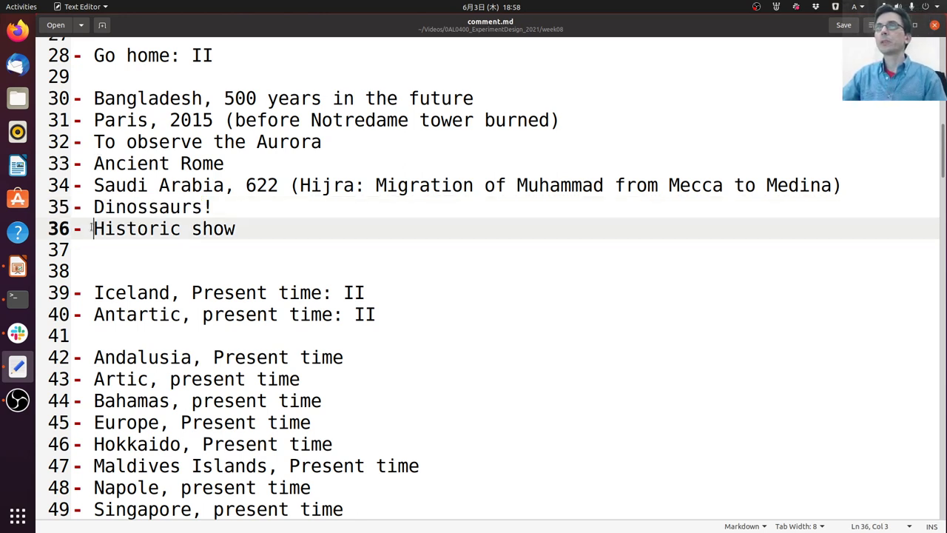
triple_click(163, 228)
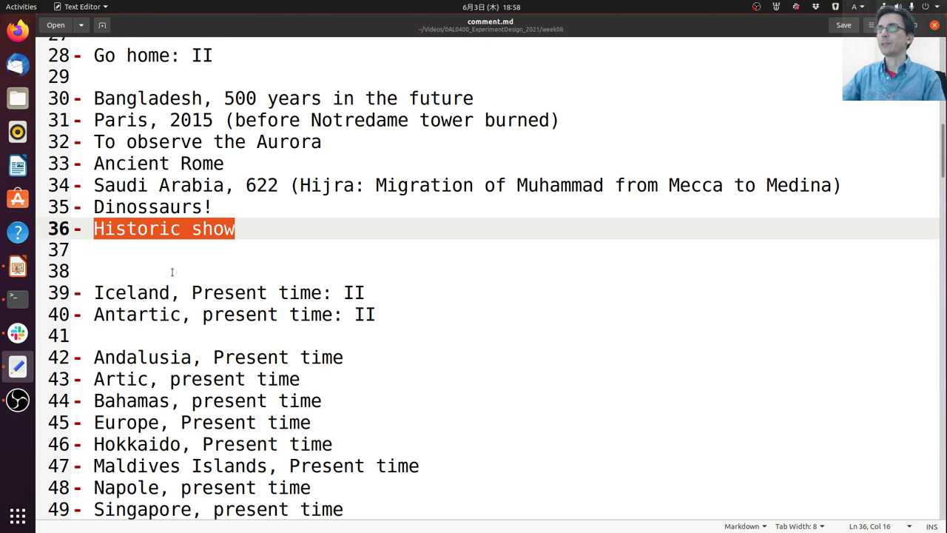
Step: Scroll down and select the duplicate 'Switzerland, Present time' line for removal
scroll("down", 3)
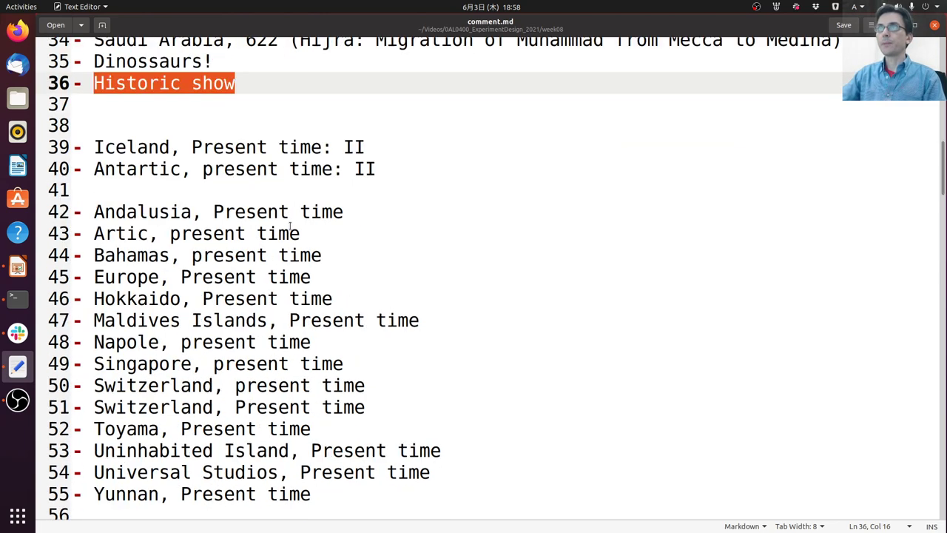
mouse_move(295, 63)
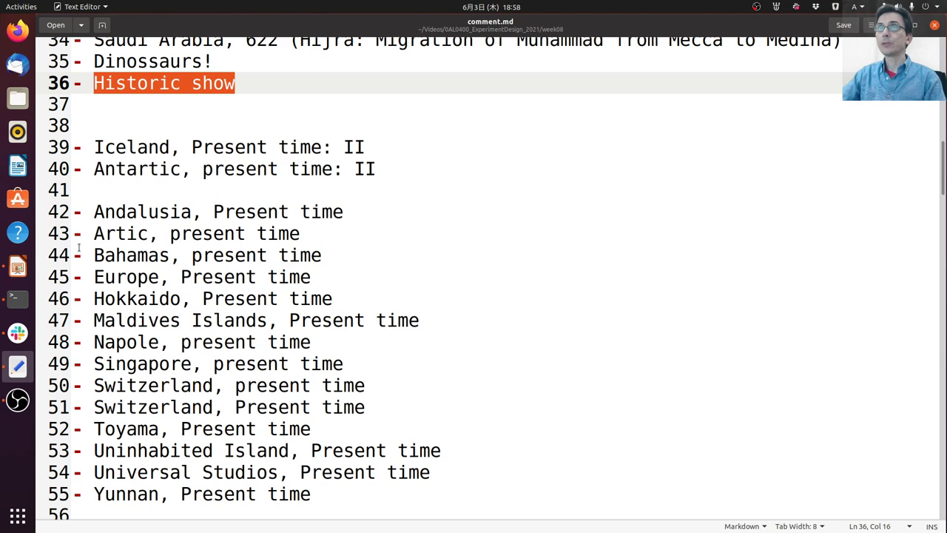
scroll("down", 3)
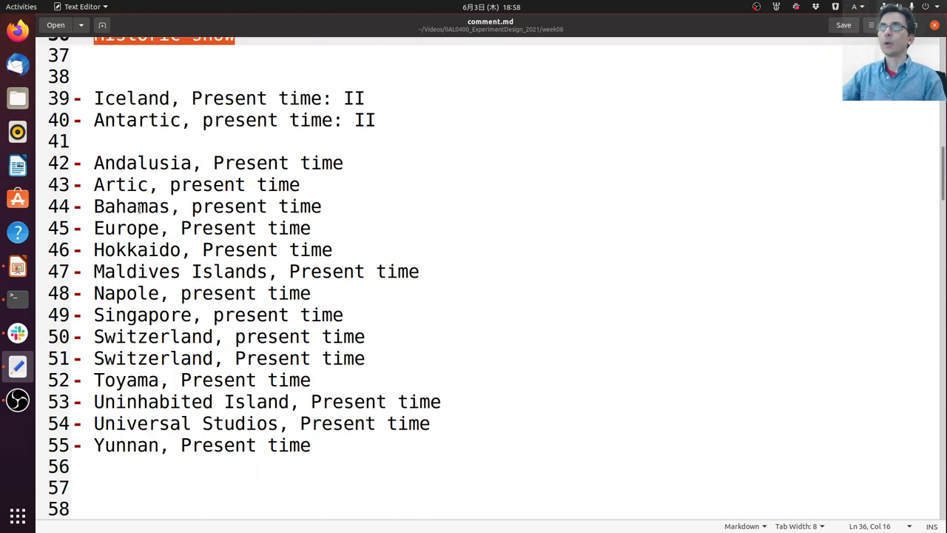
scroll("down", 3)
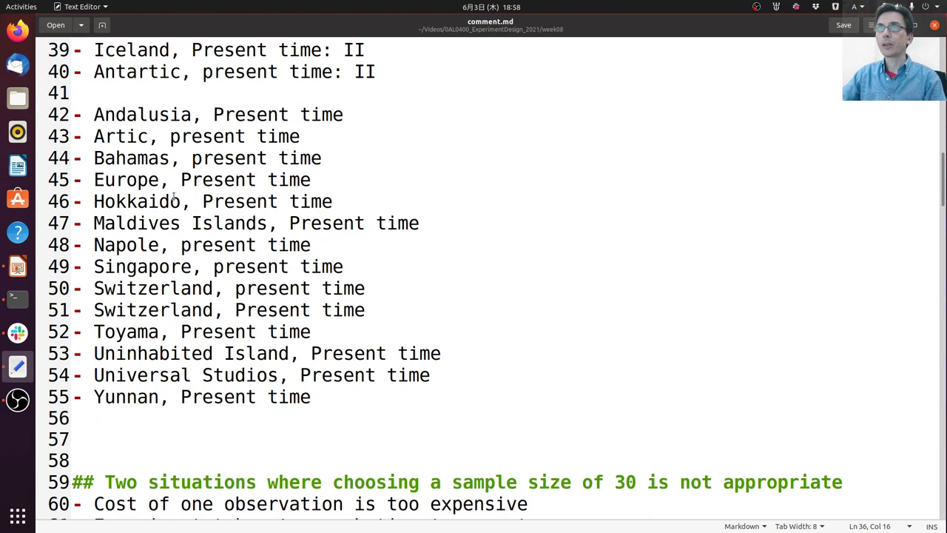
scroll("down", 3)
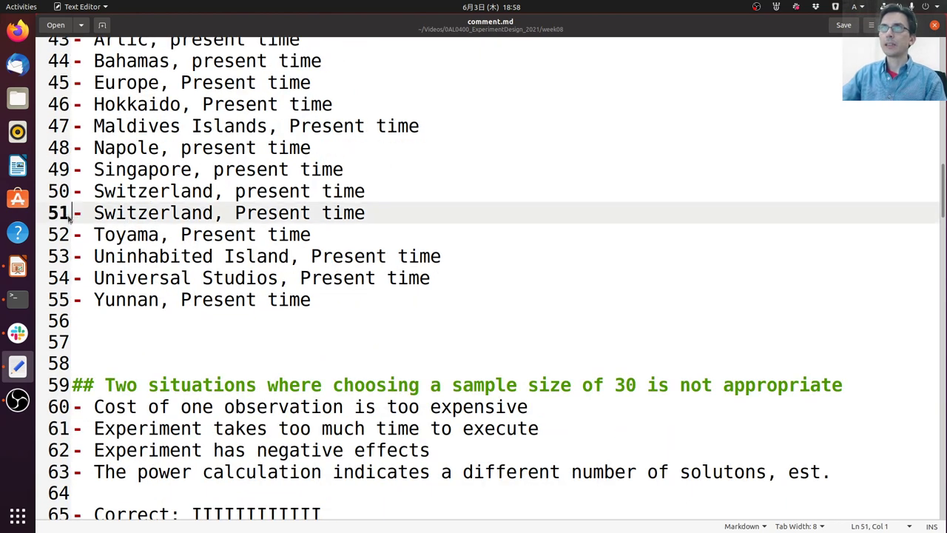
left_click_drag(94, 213, 364, 213)
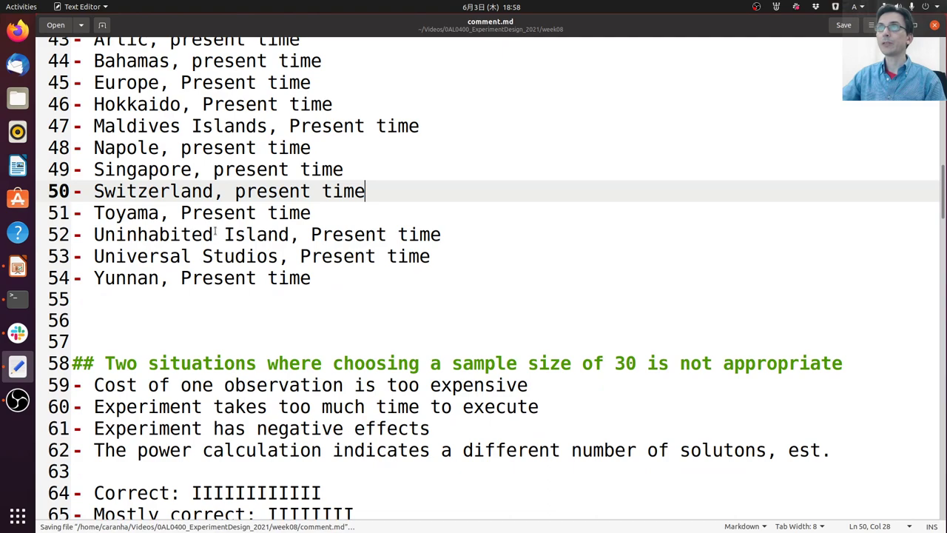
scroll("down", 3)
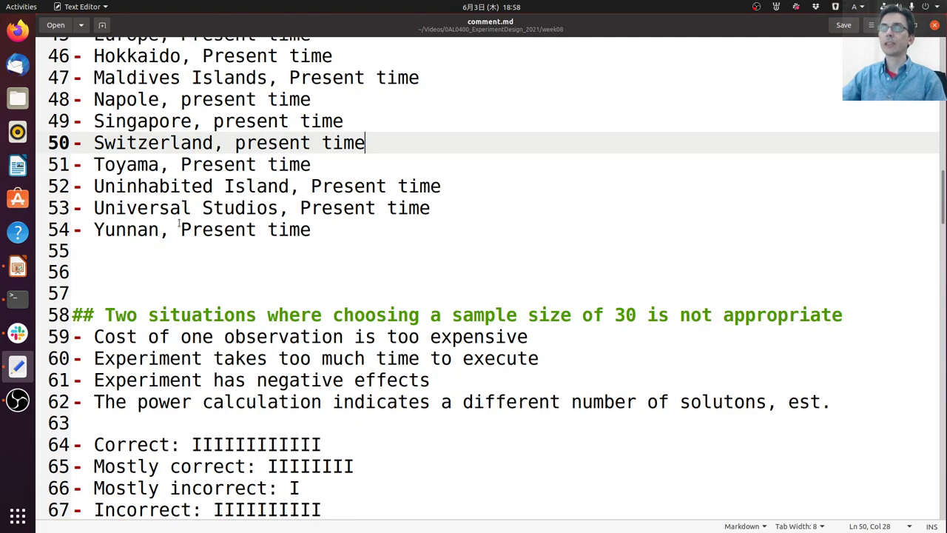
scroll("down", 3)
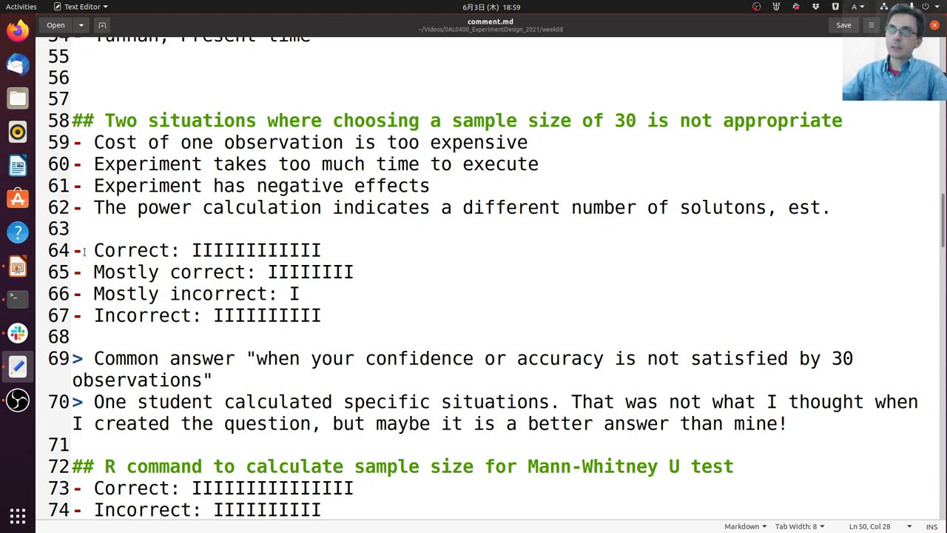
Step: Highlight the mostly-incorrect tally, the negative-effects situation and the R question's incorrect tally
left_click_drag(94, 272, 191, 271)
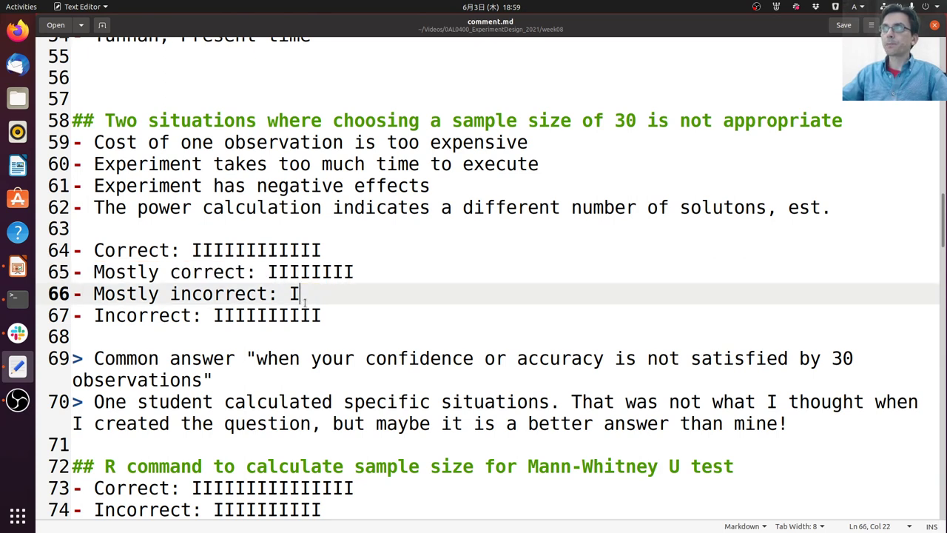
left_click_drag(298, 294, 287, 294)
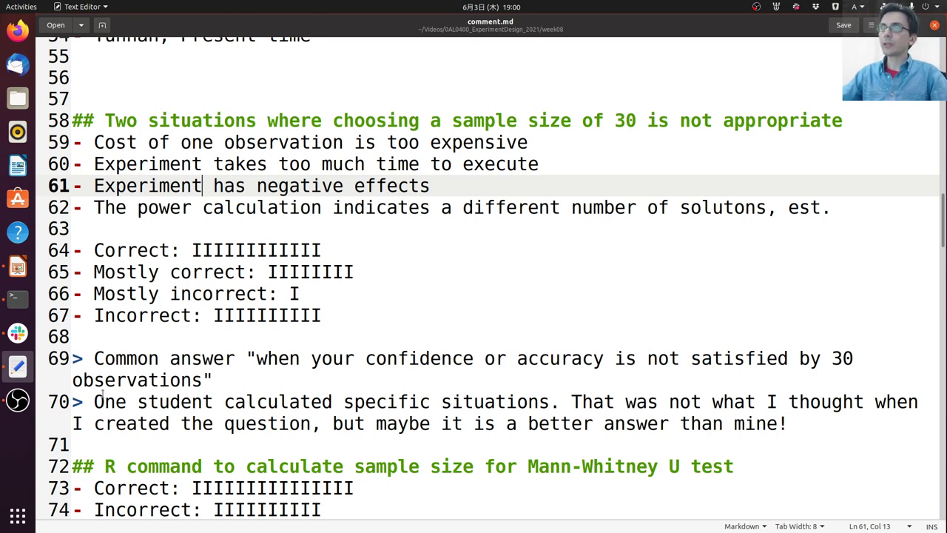
left_click_drag(111, 402, 522, 401)
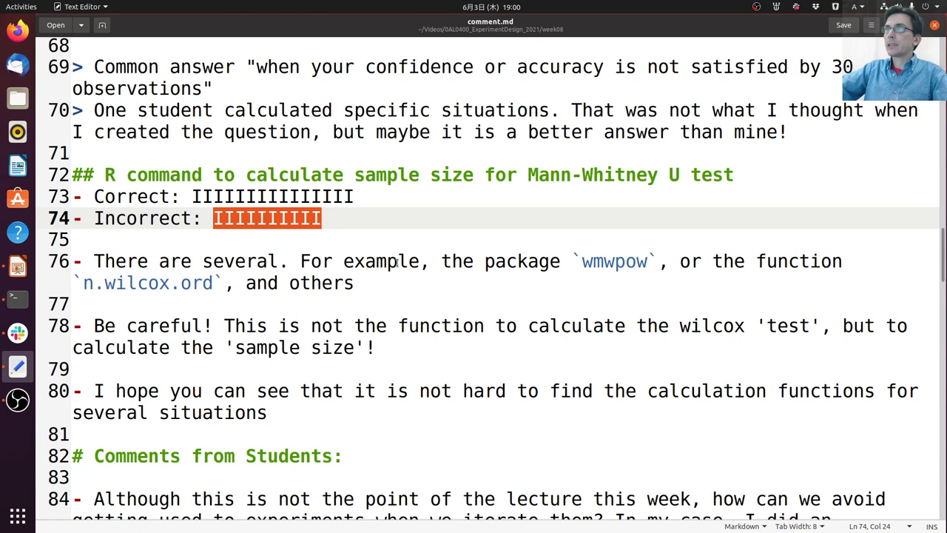
Step: Clear the incorrect-tally highlight to move on to the wilcox 'test' warning
left_click(581, 261)
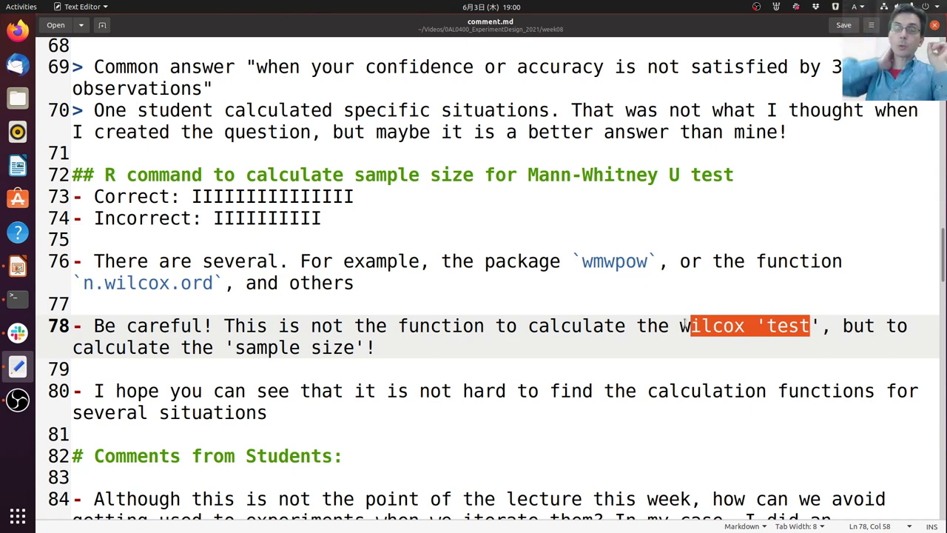
type("0")
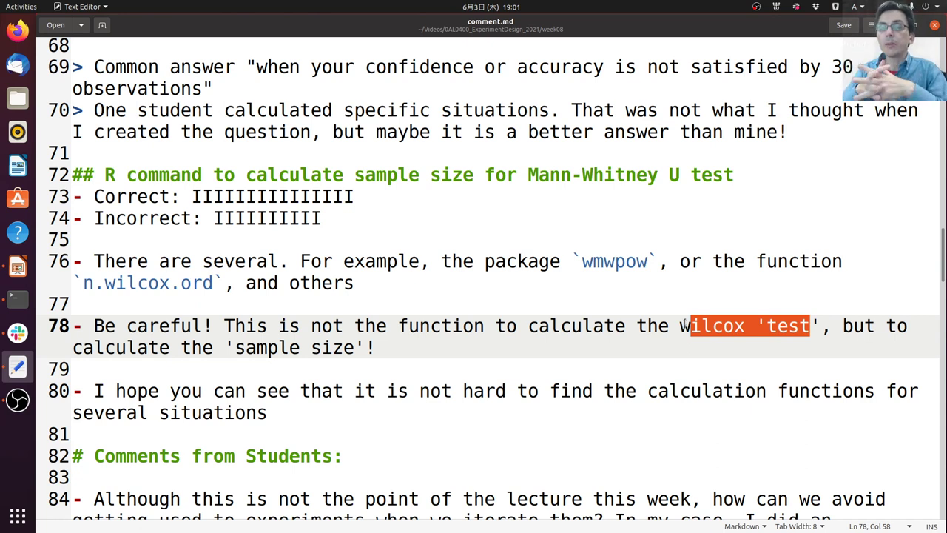
mouse_move(754, 359)
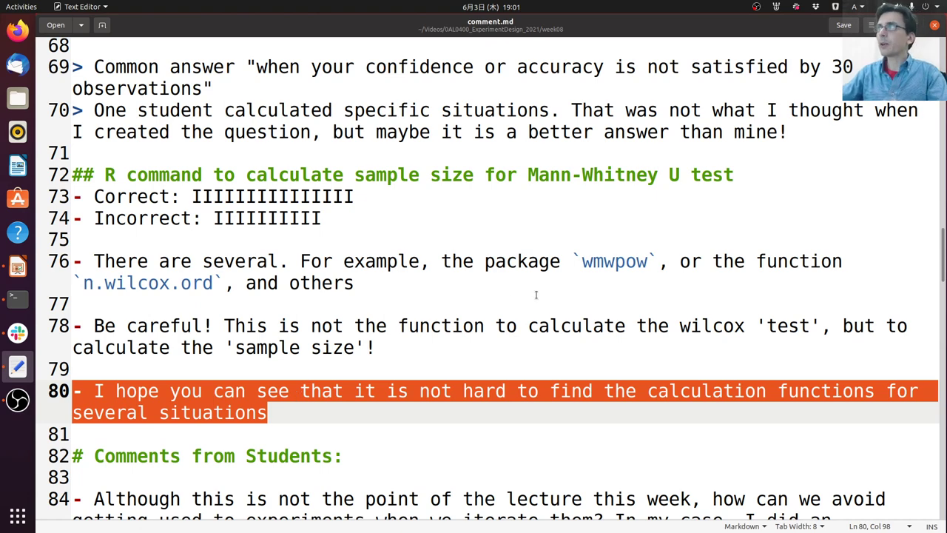
Step: Scroll to Comments from Students and highlight the repeated-experiments habituation question on line 84
scroll("down", 3)
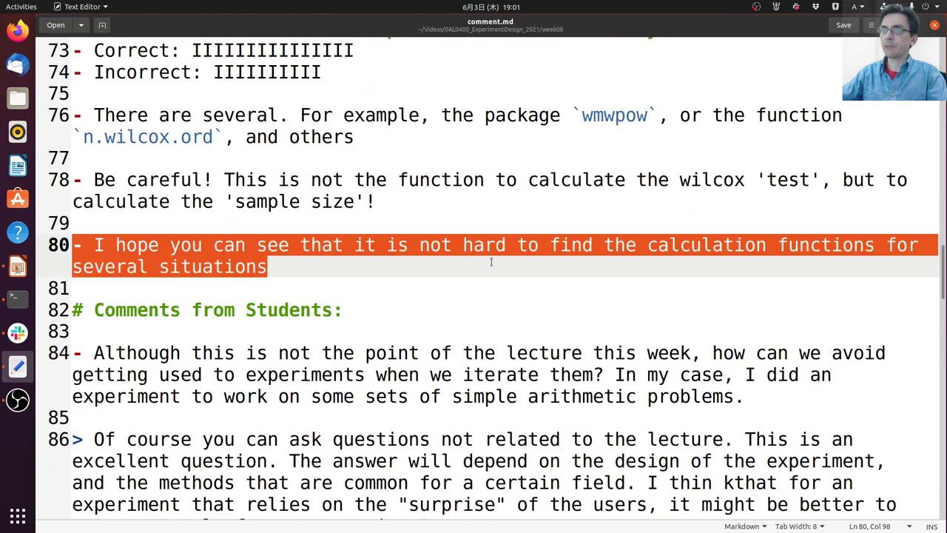
scroll("down", 3)
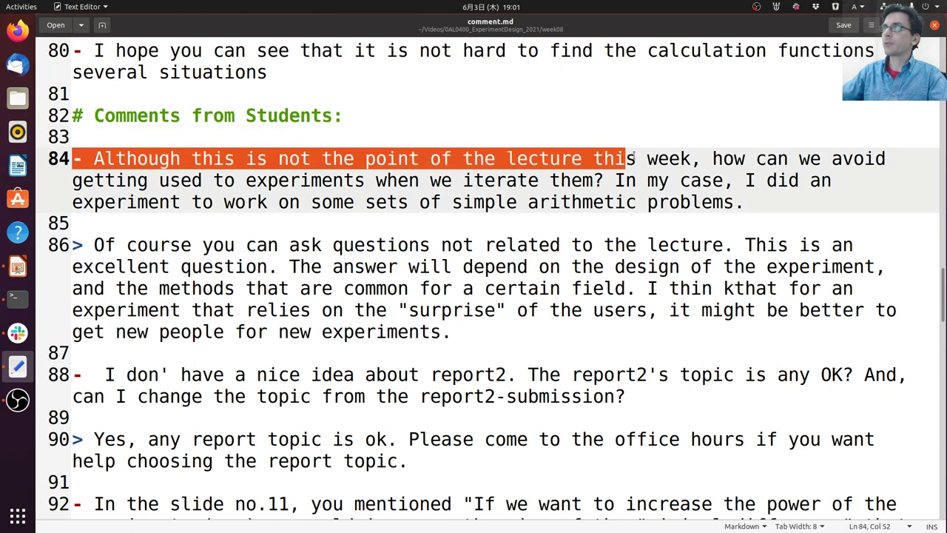
left_click_drag(627, 158, 116, 202)
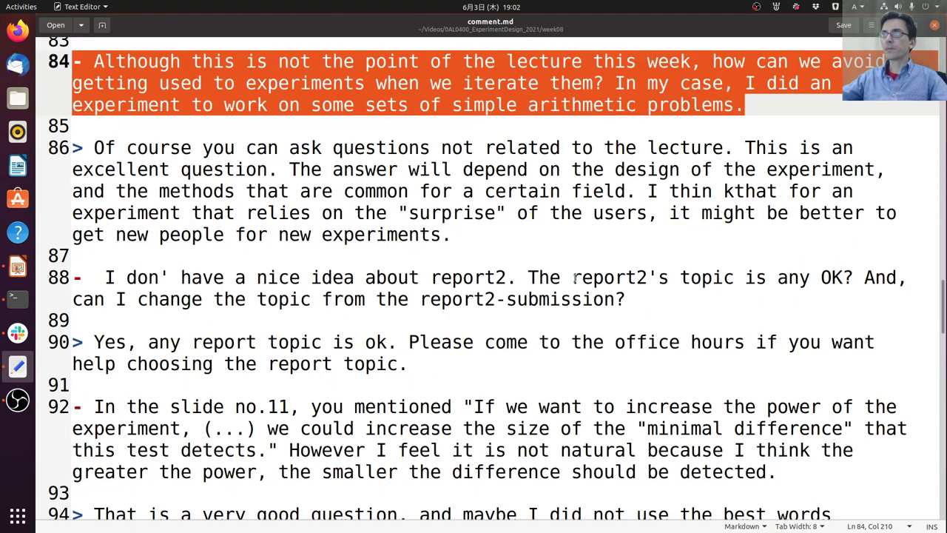
Step: Scroll past the report topic question and clear the previous highlight
scroll("down", 3)
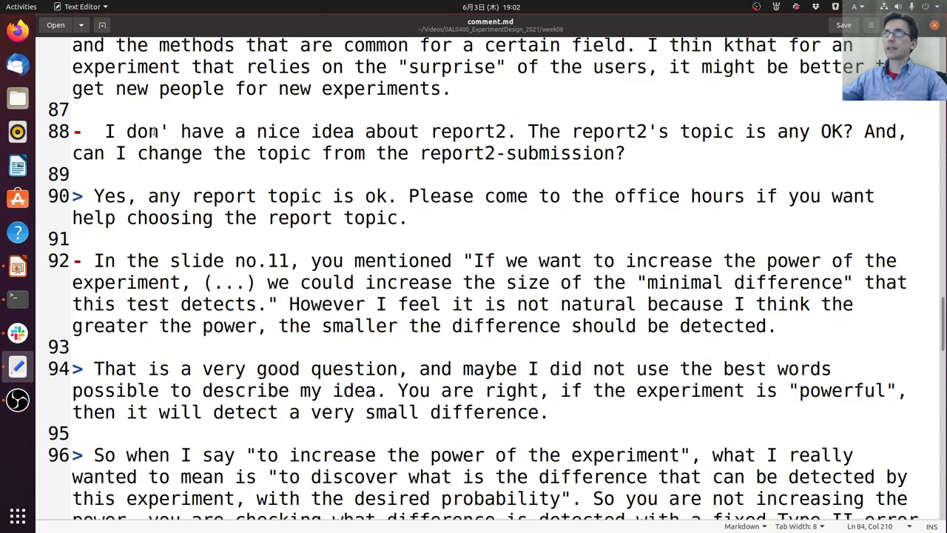
left_click(722, 131)
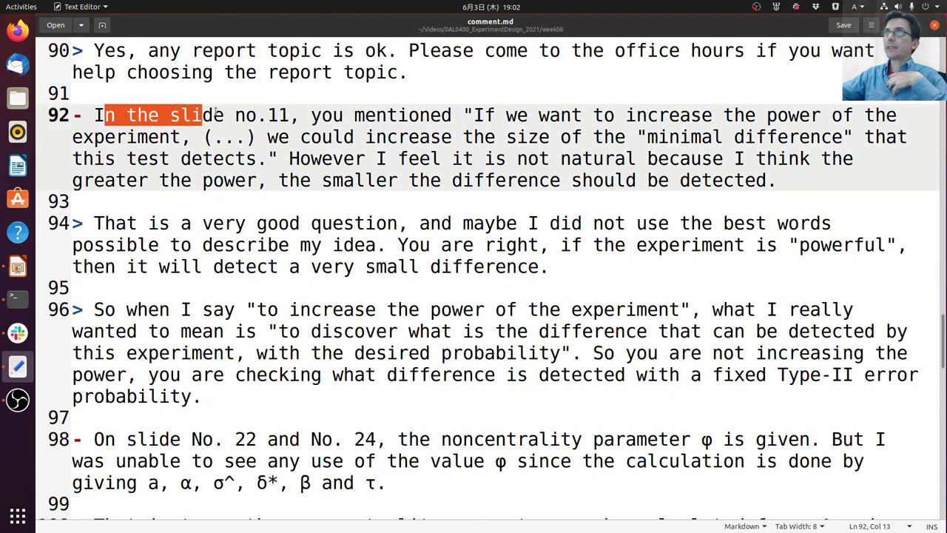
Step: Highlight the slide no.11 wording that greater power should detect a smaller difference
left_click(461, 114)
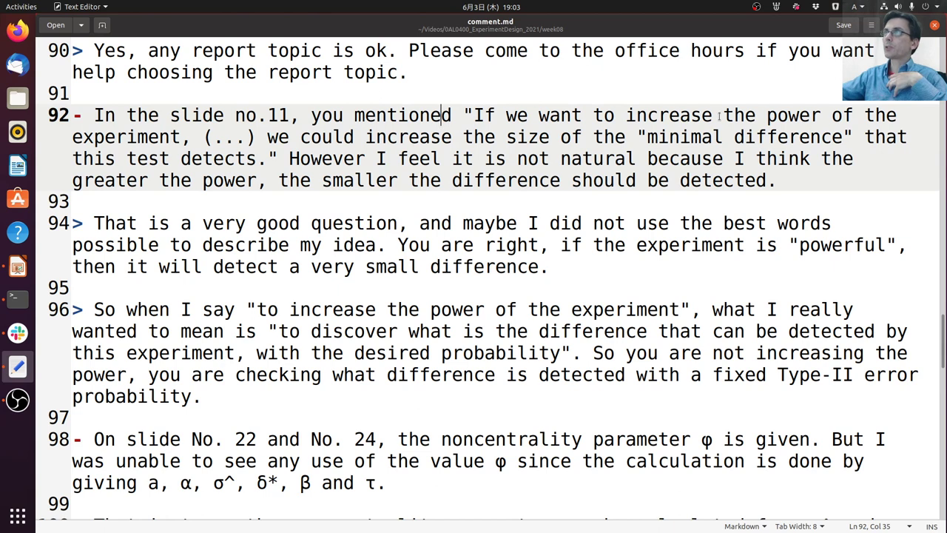
double_click(331, 137)
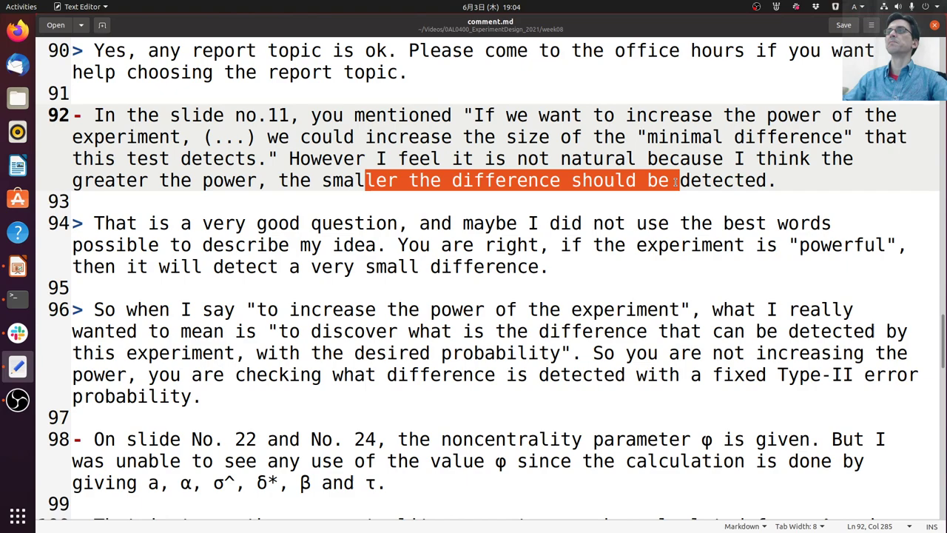
scroll("down", 3)
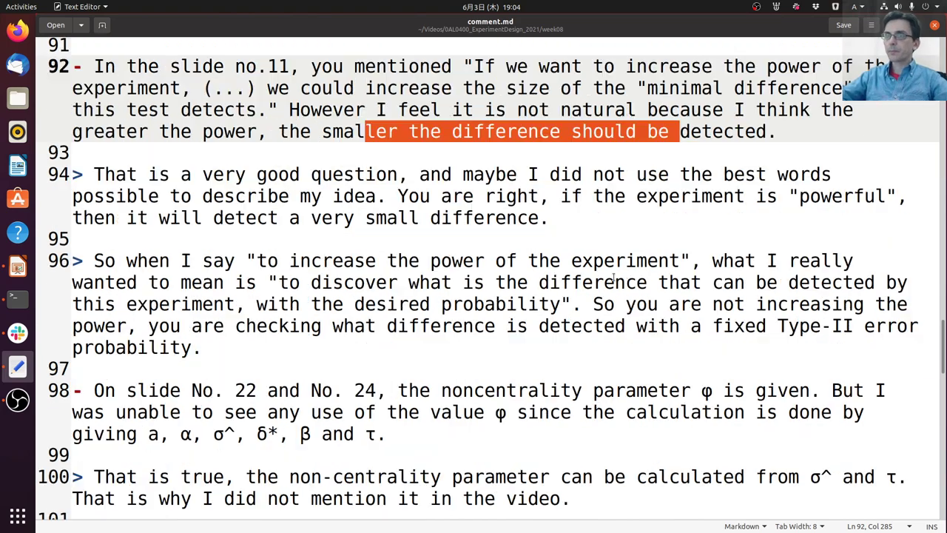
Step: Scroll down past the non-centrality parameter answer toward line 100
scroll("down", 3)
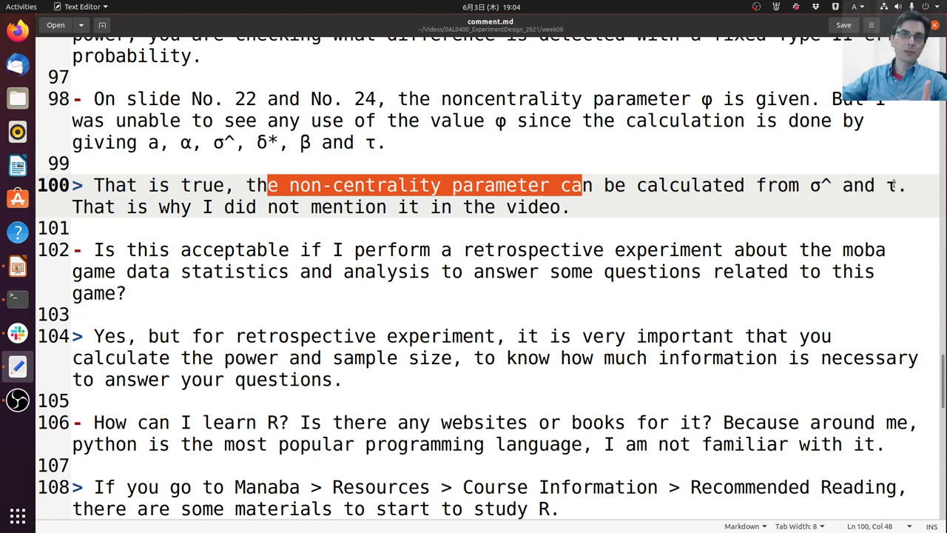
scroll("down", 3)
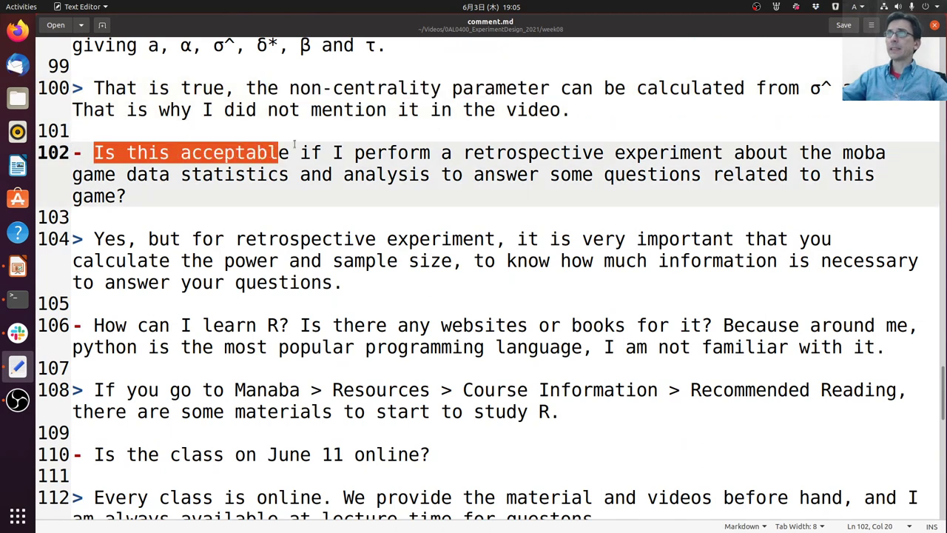
Step: Highlight all of line 102, the retrospective MOBA game data experiment question
left_click_drag(280, 153, 614, 153)
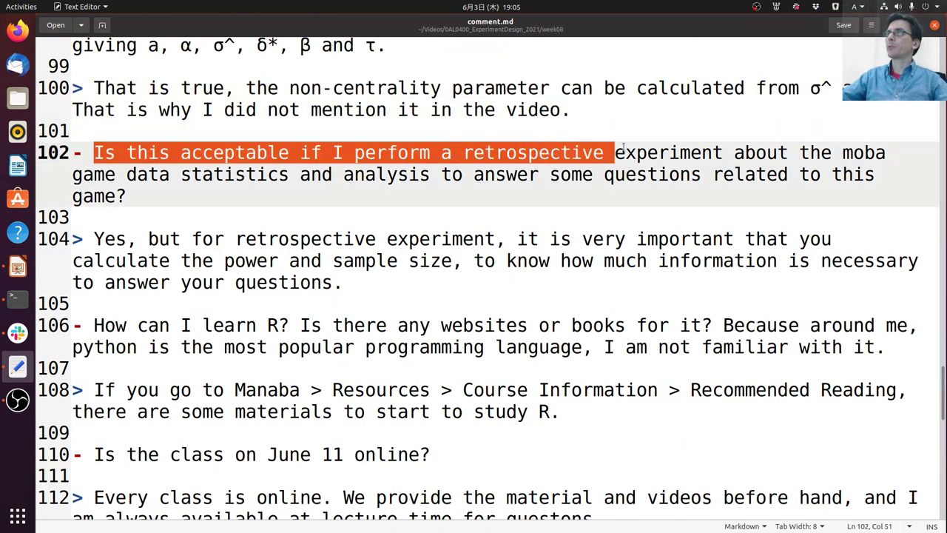
left_click_drag(614, 152, 888, 152)
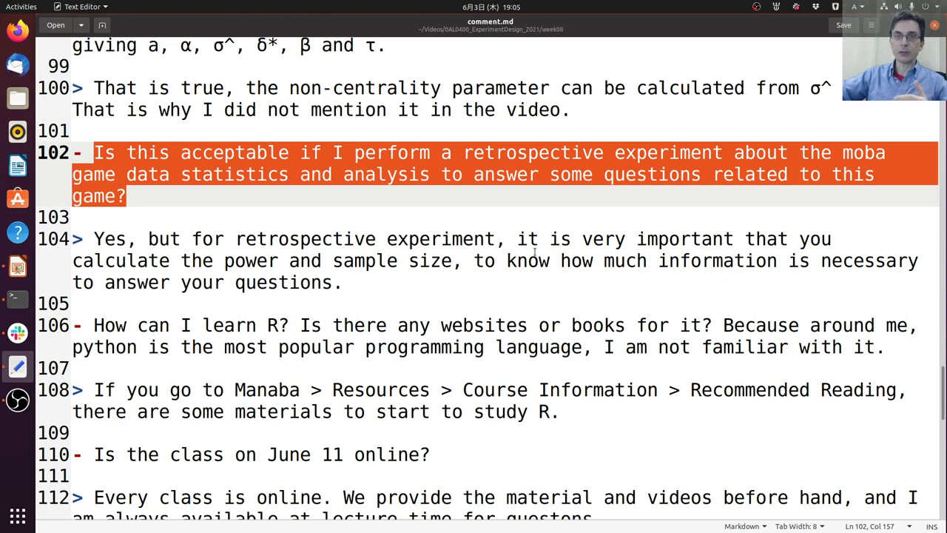
Step: Highlight the learning-R question on line 106, then move to the June 11 online class question
scroll("down", 3)
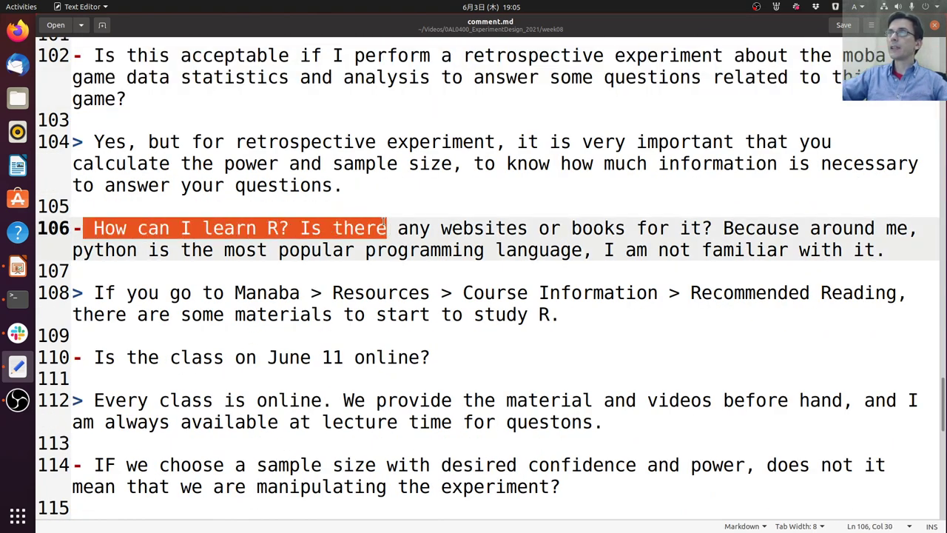
left_click_drag(384, 228, 529, 228)
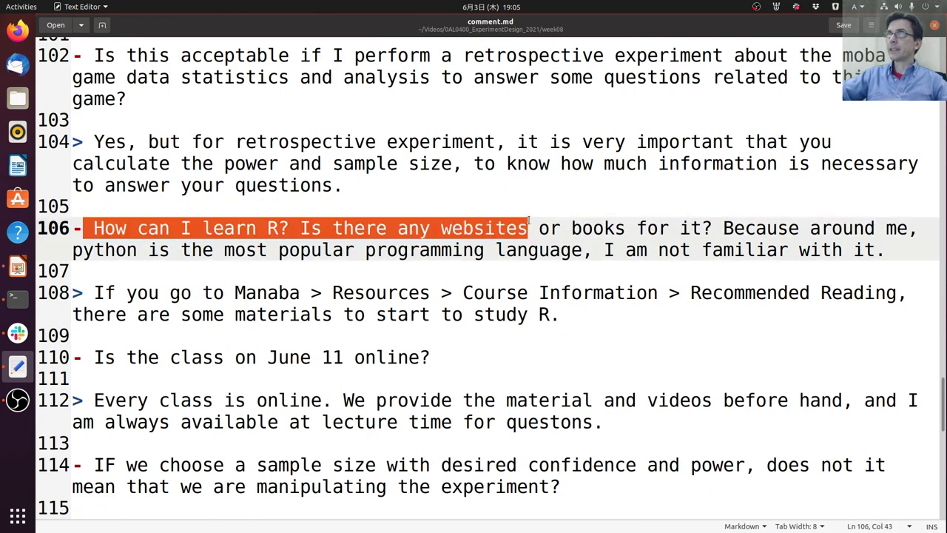
left_click_drag(529, 228, 899, 228)
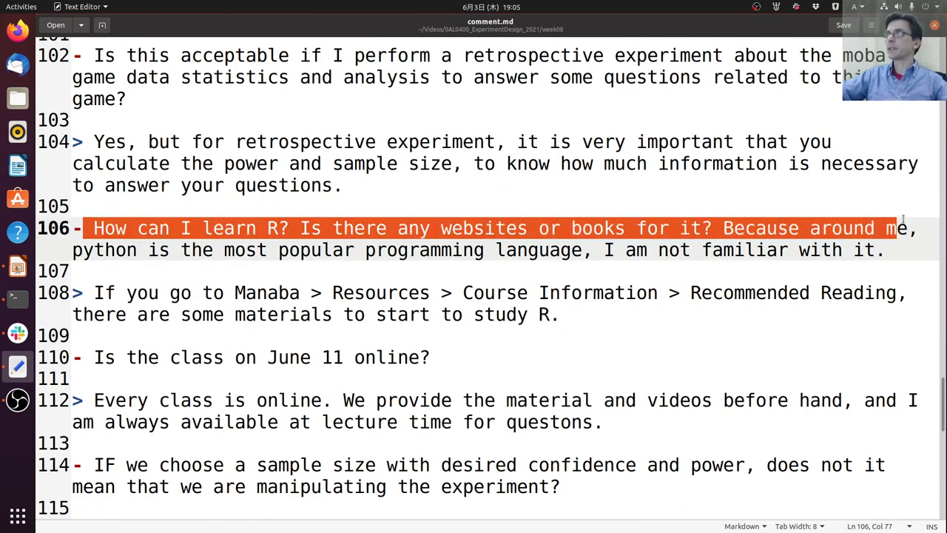
left_click_drag(895, 228, 562, 250)
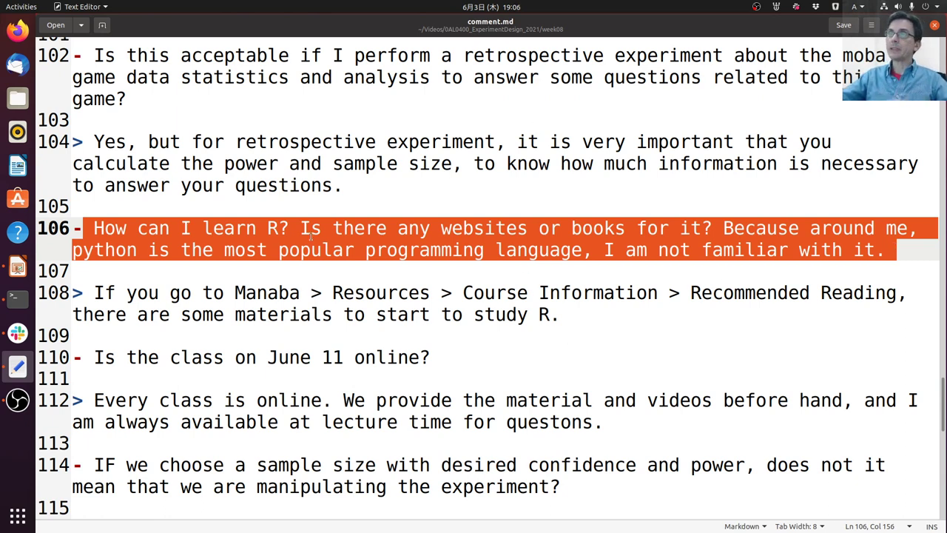
left_click(352, 292)
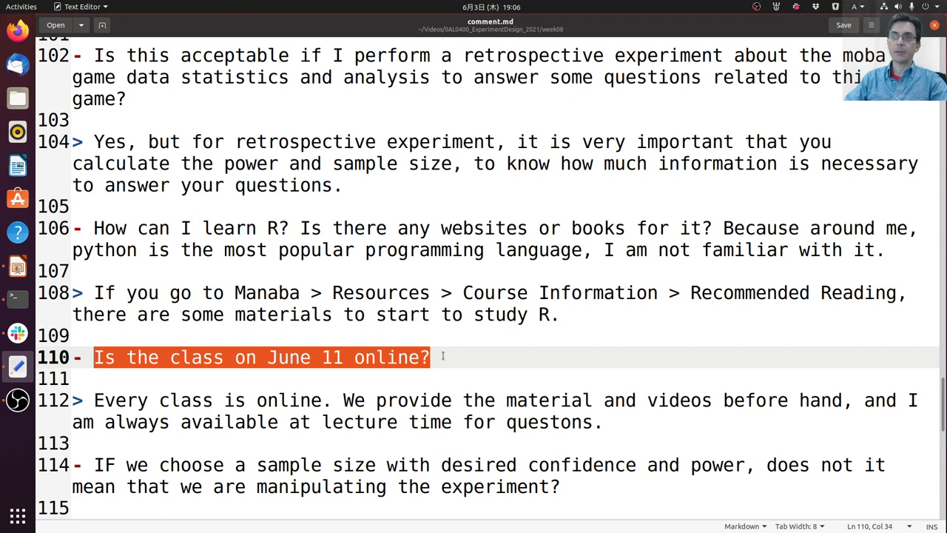
Step: Scroll down to the line 114 question on sample size manipulating the experiment
scroll("down", 3)
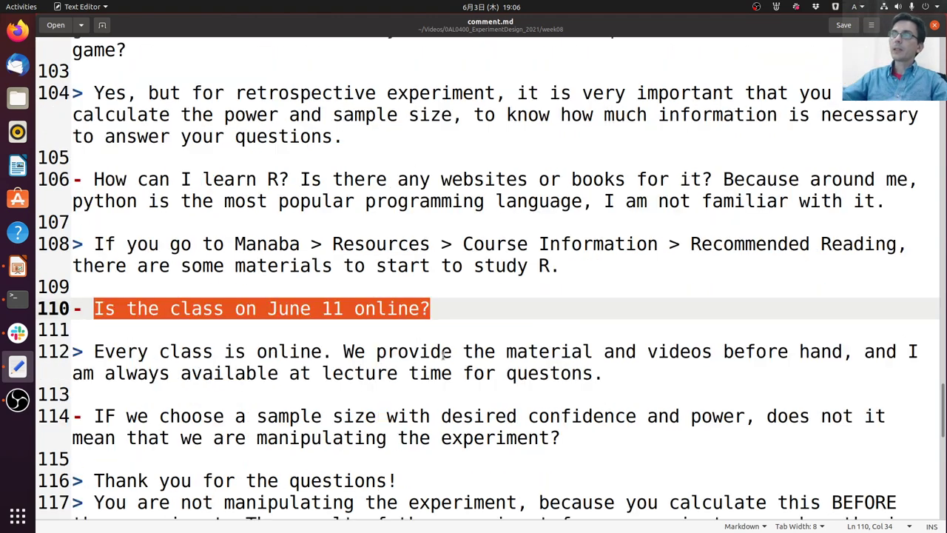
scroll("down", 3)
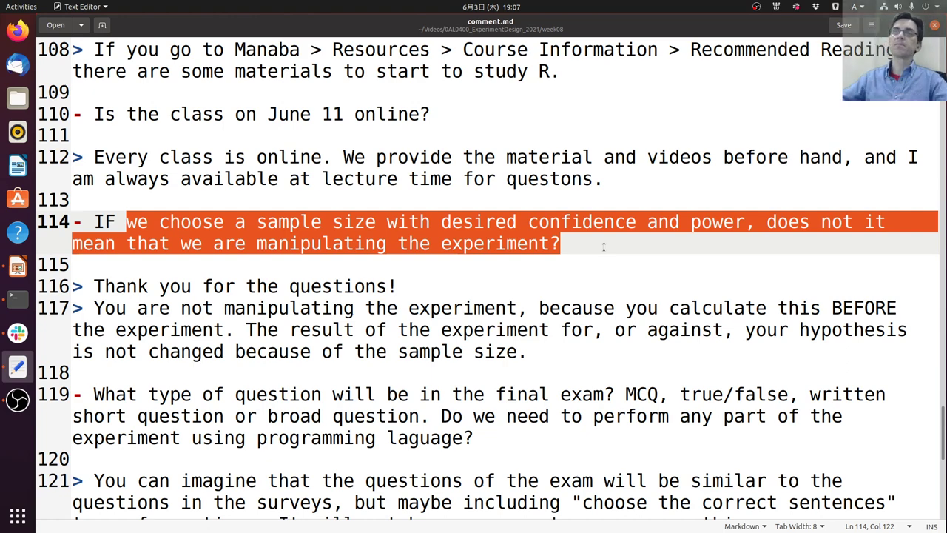
Step: Scroll down and highlight the final exam question-types question on line 119
scroll("down", 3)
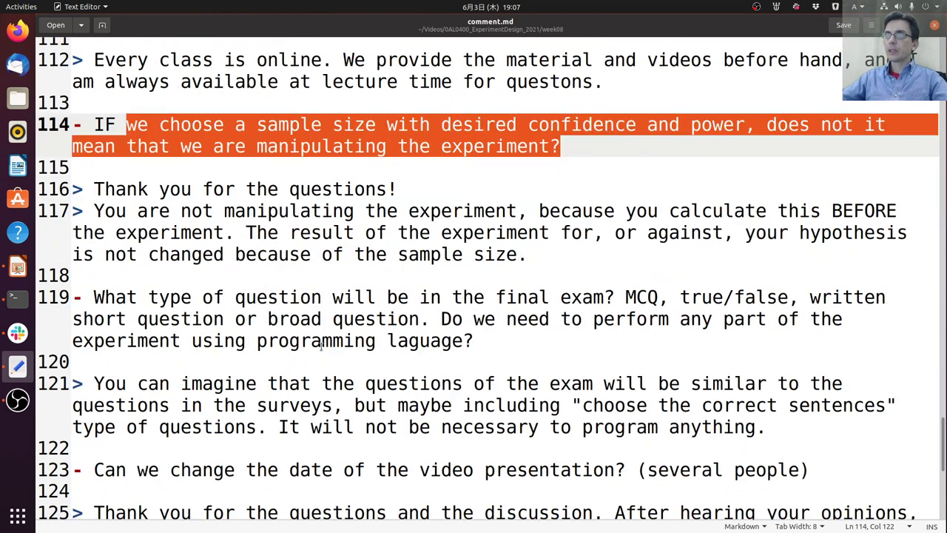
scroll("down", 3)
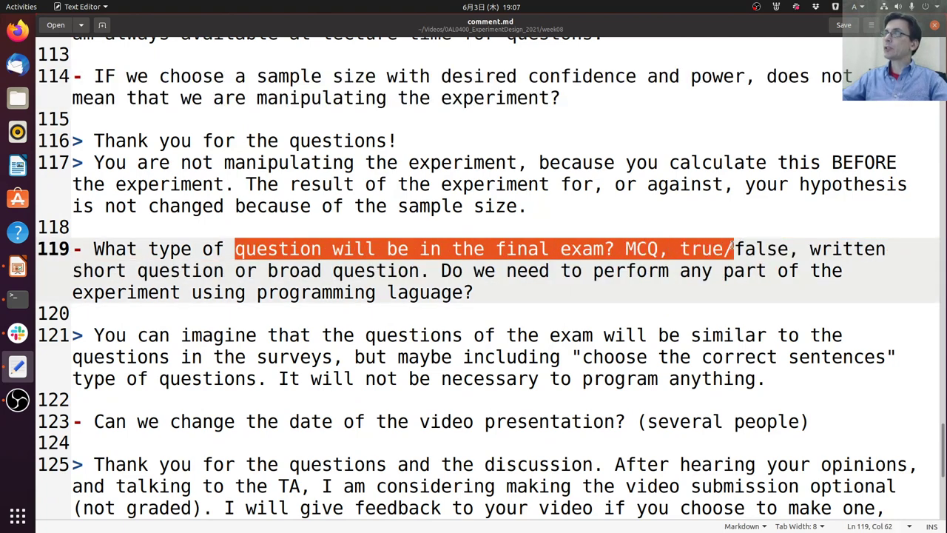
left_click_drag(729, 249, 314, 270)
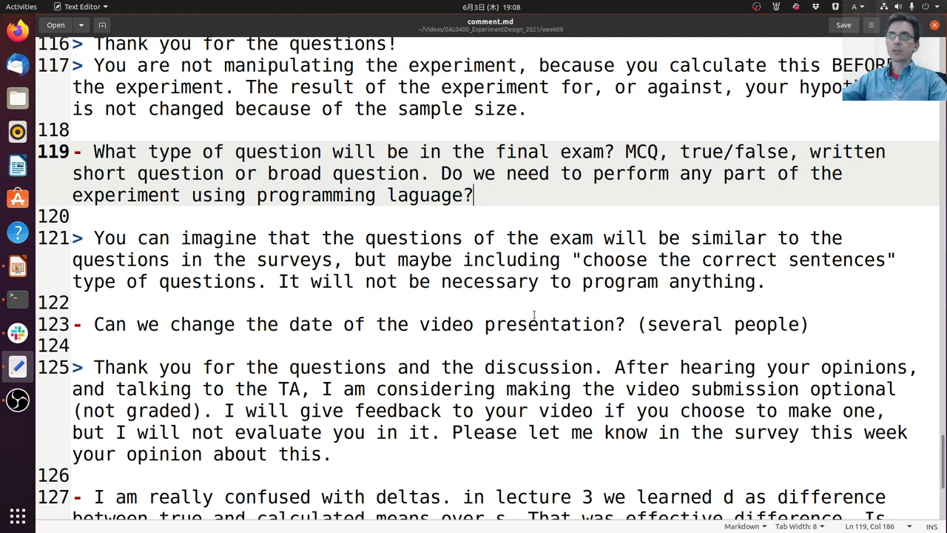
mouse_move(496, 243)
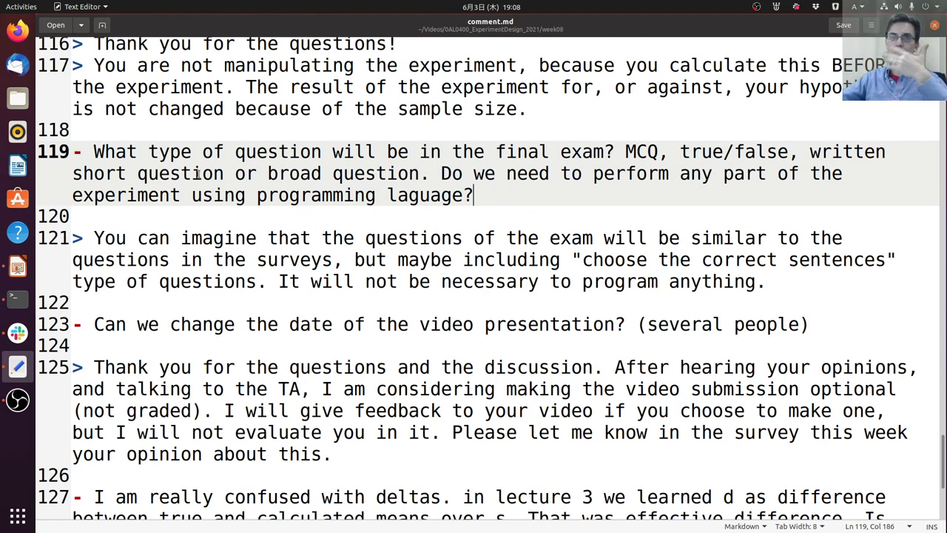
mouse_move(209, 156)
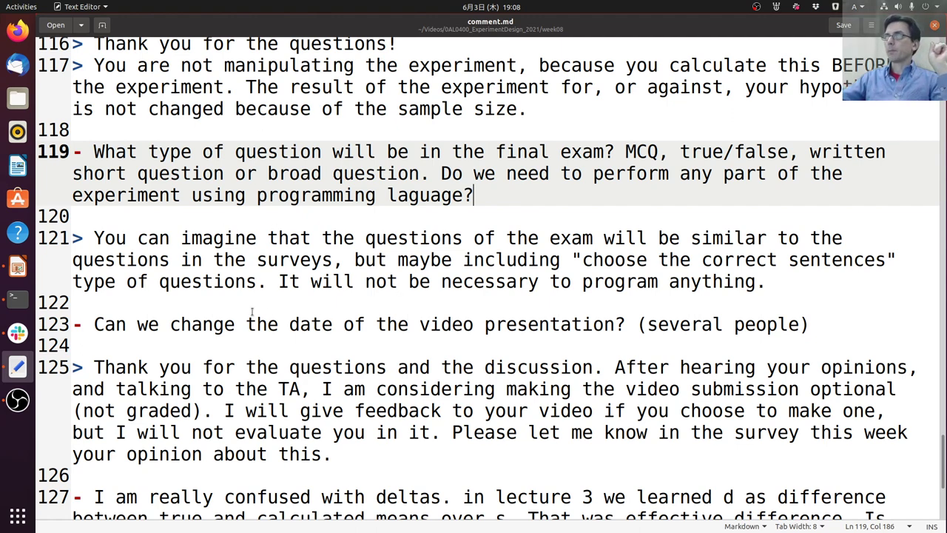
mouse_move(146, 339)
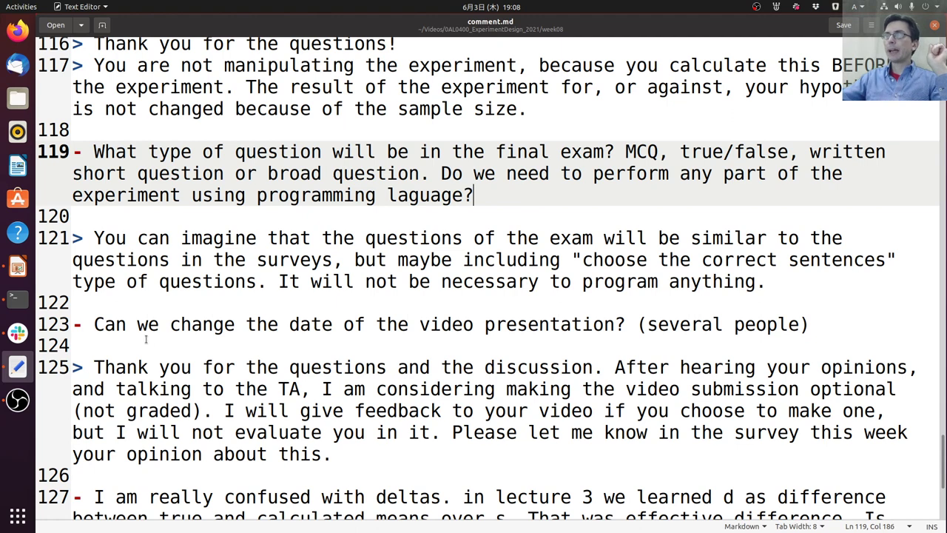
Step: Highlight line 123, the question about changing the video presentation date
left_click_drag(94, 324, 507, 324)
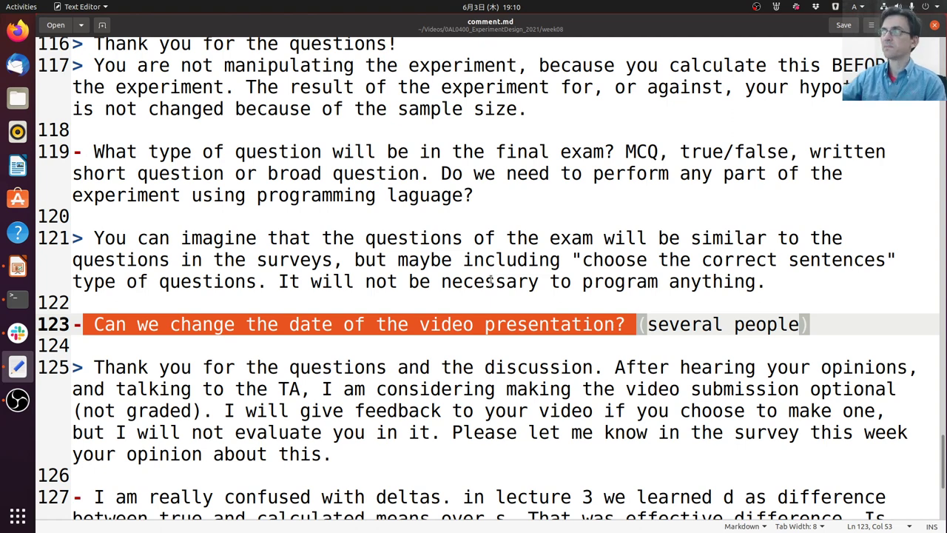
Step: Scroll down to lines 121–131 showing the lecture 3 deltas question and answer
scroll("down", 3)
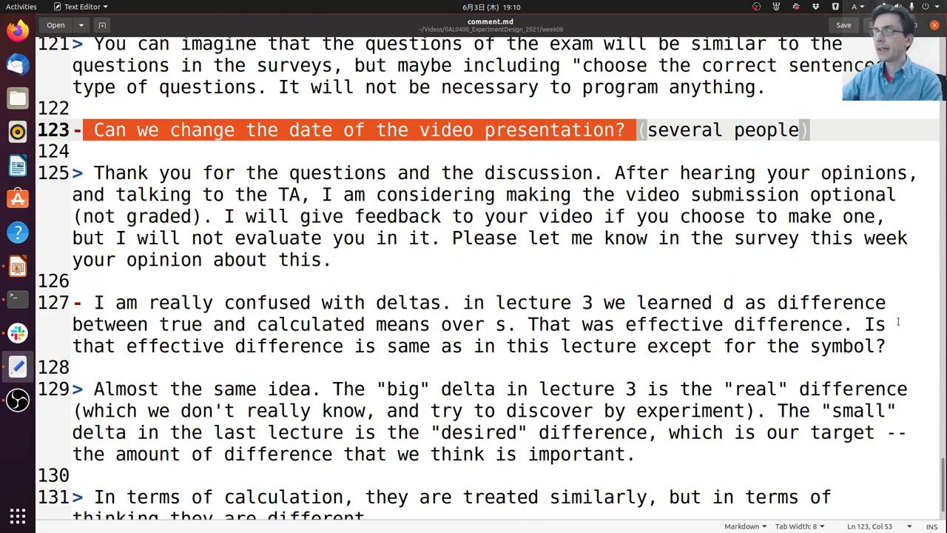
mouse_move(393, 328)
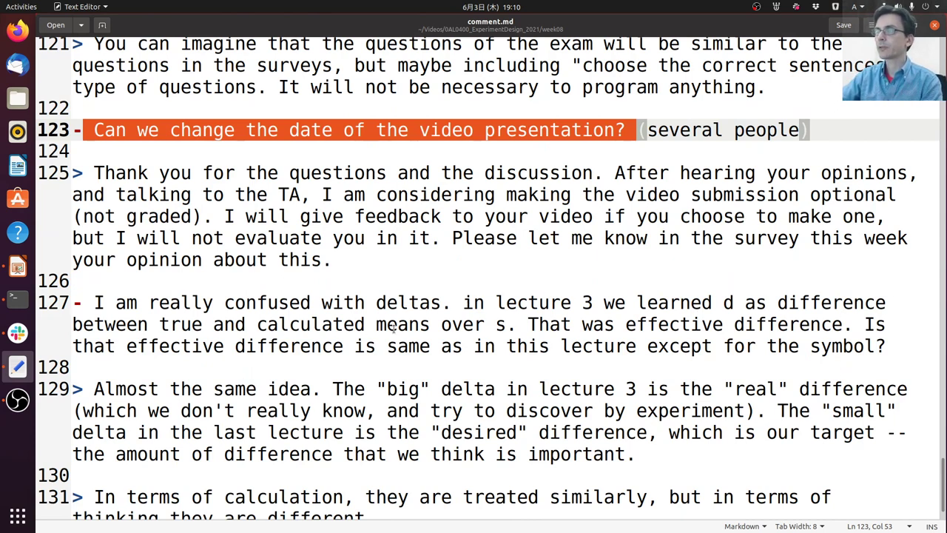